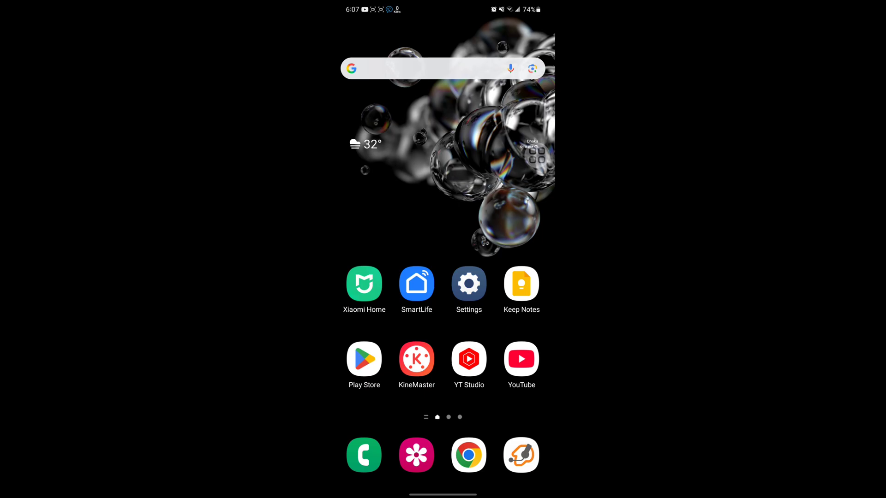
Check Instagram's Play Store listing via the recent search 'instagram', then return to the home screen
click(364, 359)
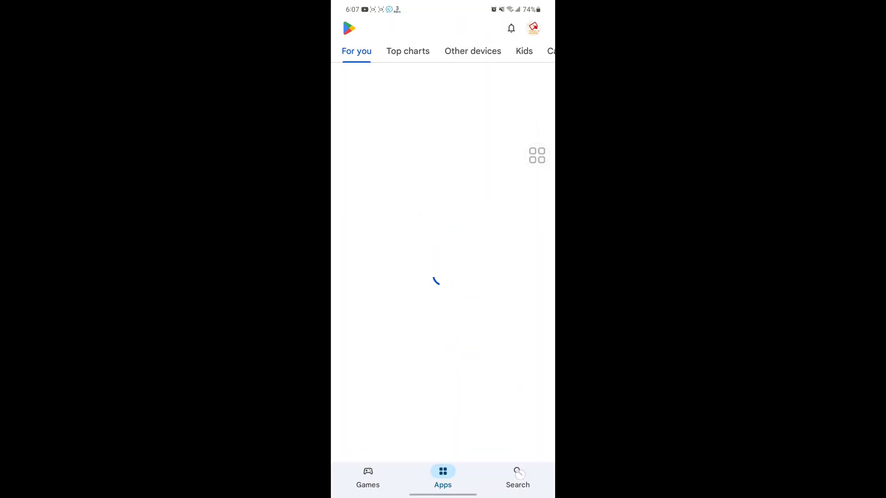
click(517, 477)
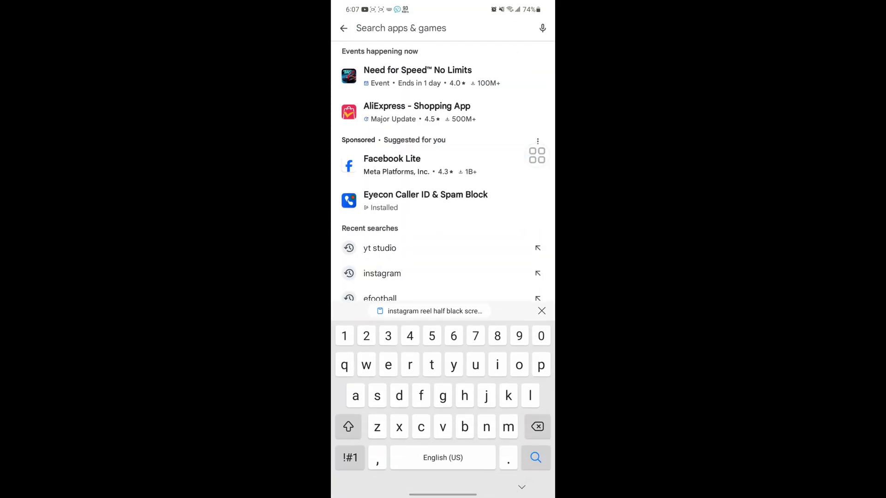
click(382, 273)
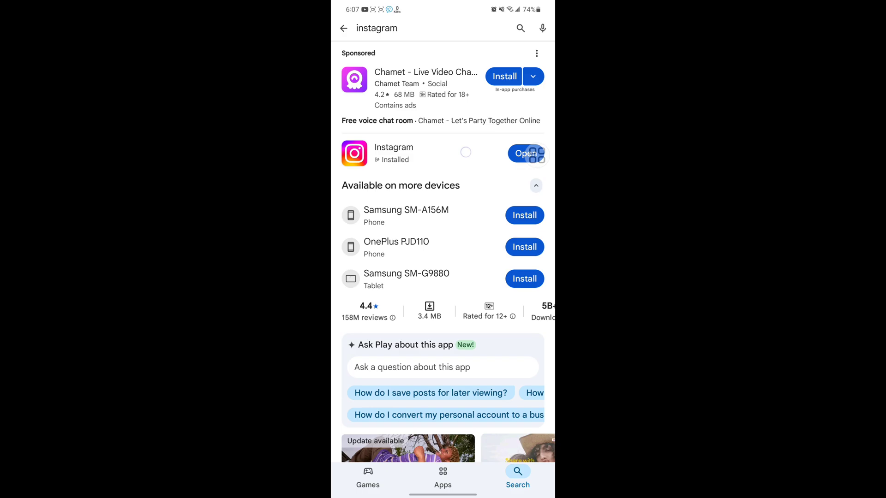
click(393, 153)
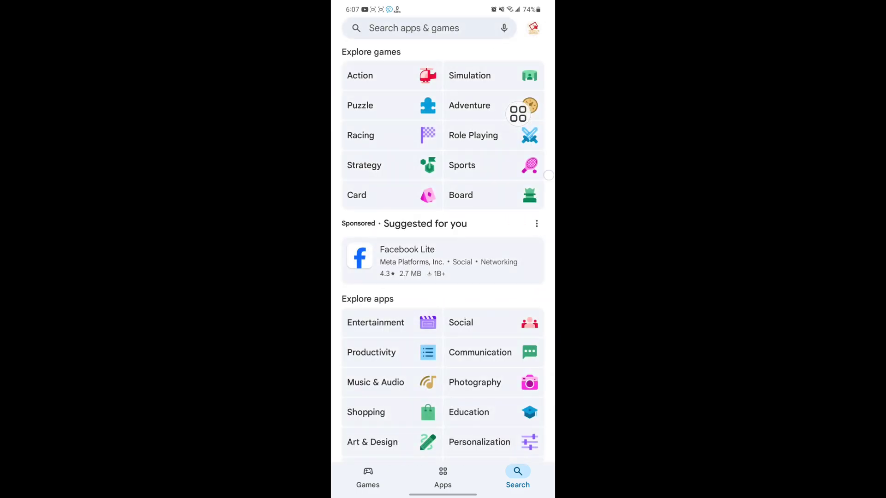
key(HOME)
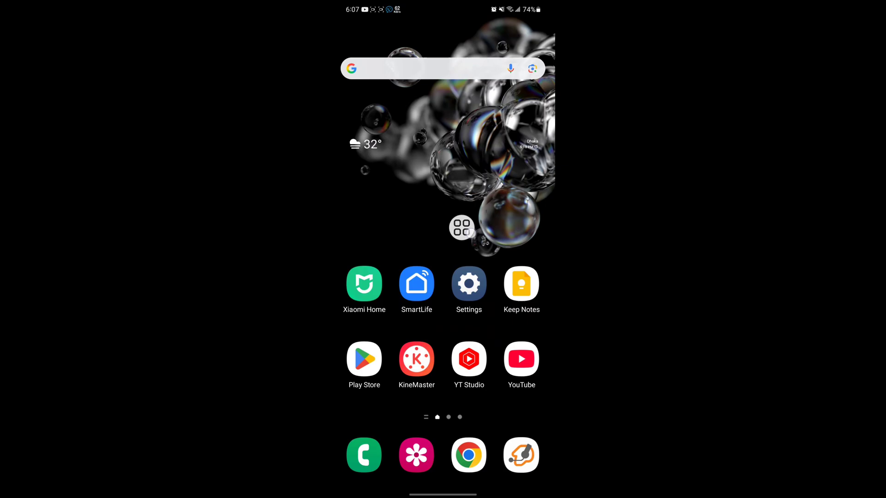
Reach Instagram's app info page through Settings > Apps by searching 'ins'
click(469, 284)
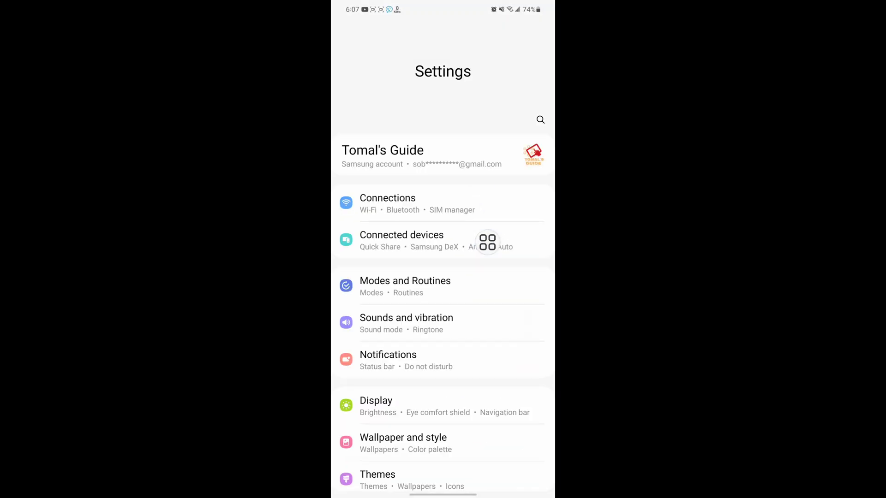
scroll(down, 3)
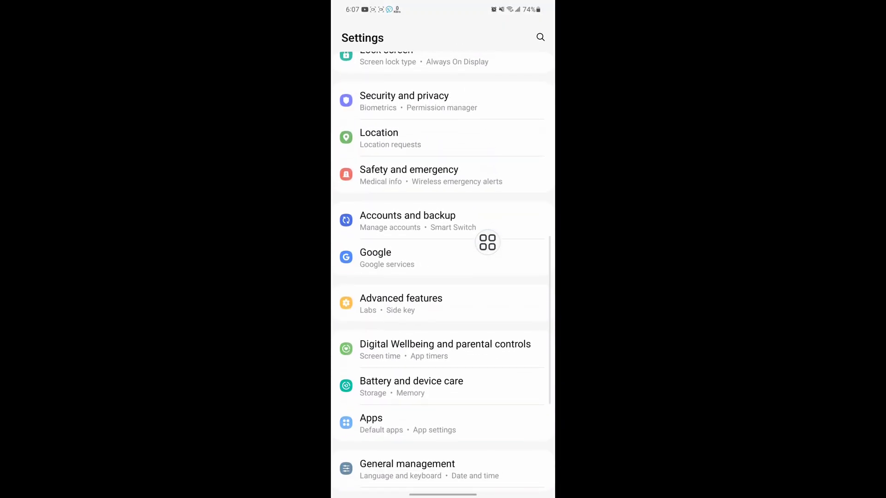
scroll(down, 3)
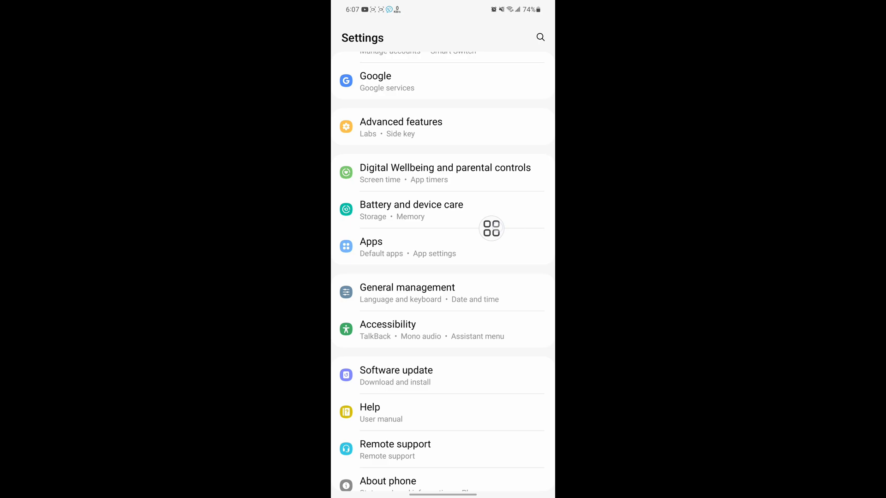
click(371, 242)
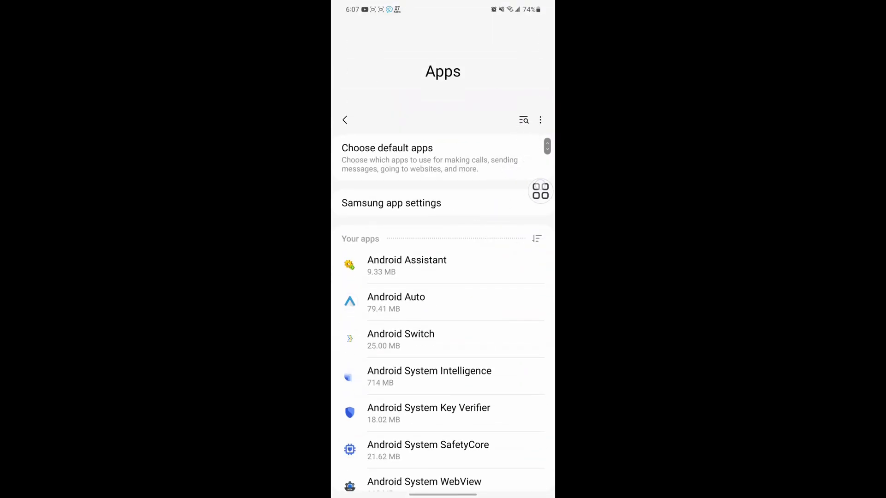
text(ins)
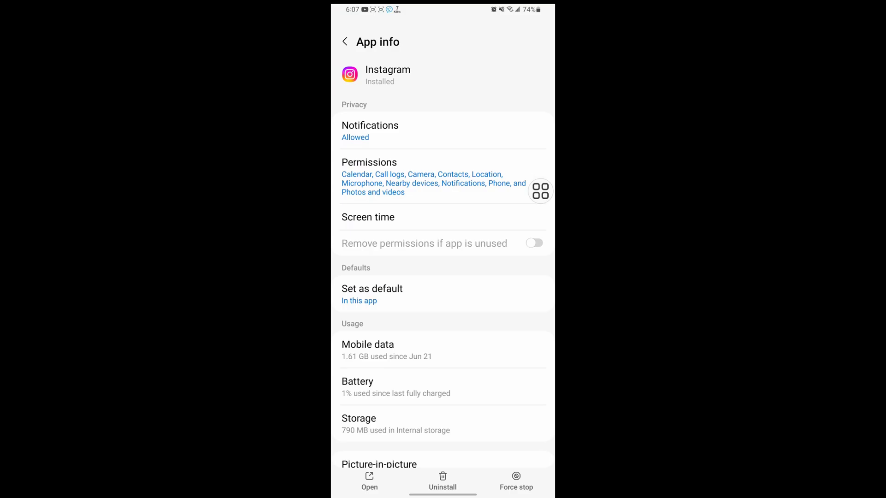
Clear Instagram's data from its Storage page, confirming the deletion (790 MB down to 447 MB)
click(358, 423)
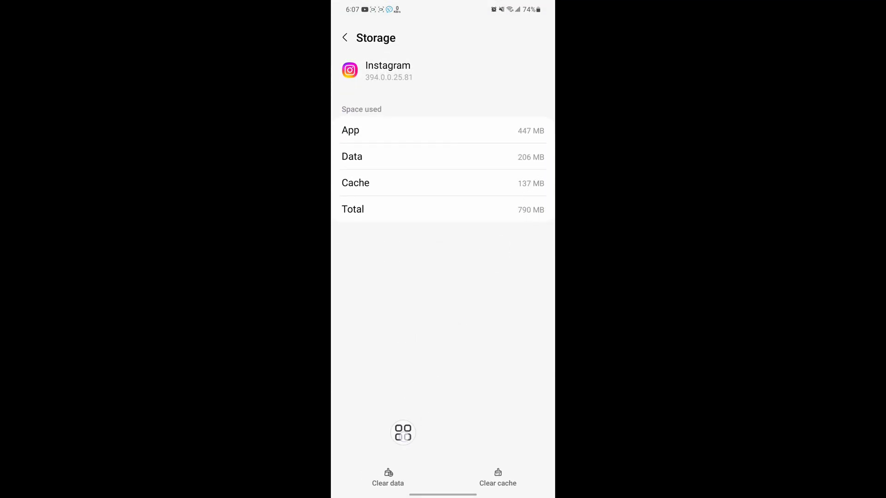
click(388, 484)
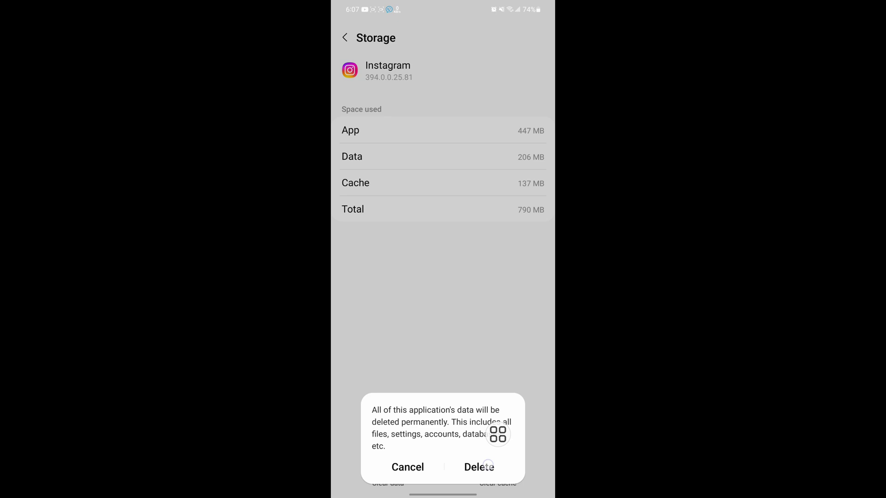
click(408, 467)
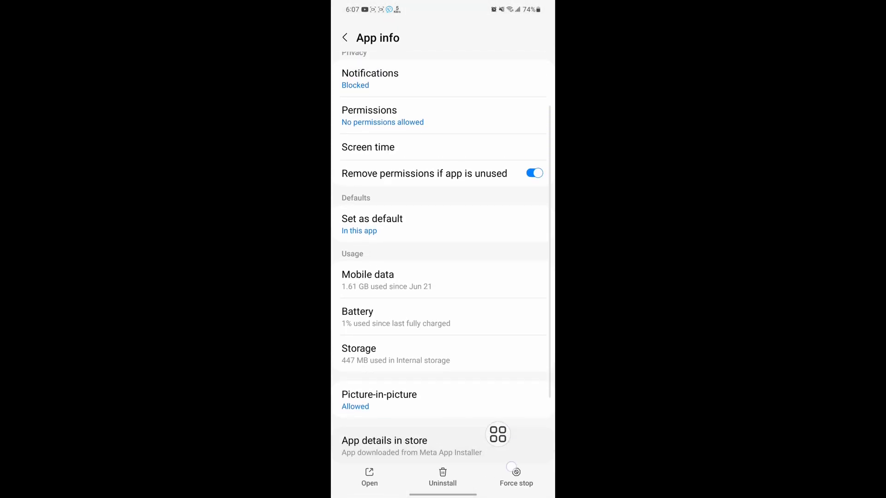
Force-stop Instagram from its App info page
click(516, 471)
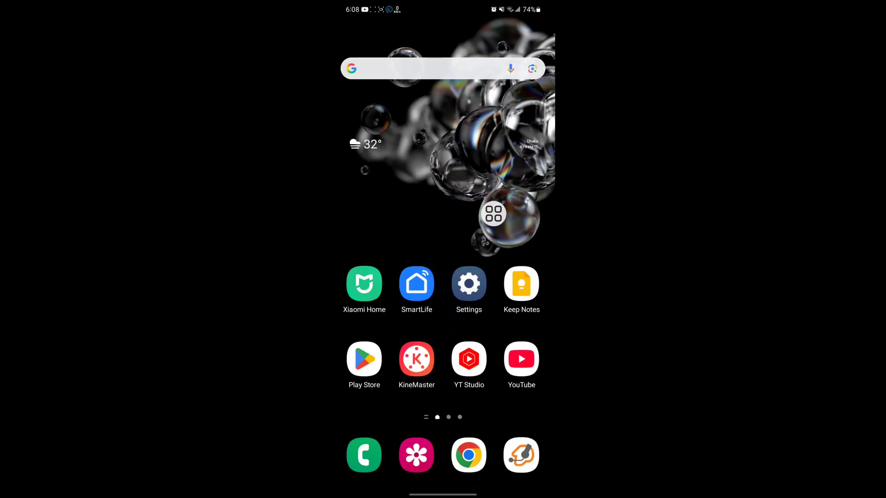
Launch Instagram from the app drawer and log back into the first saved profile
click(493, 214)
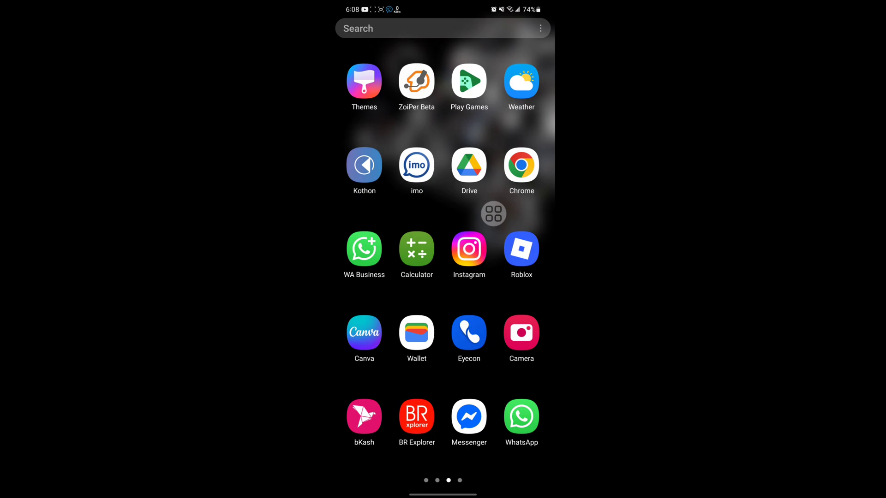
click(469, 249)
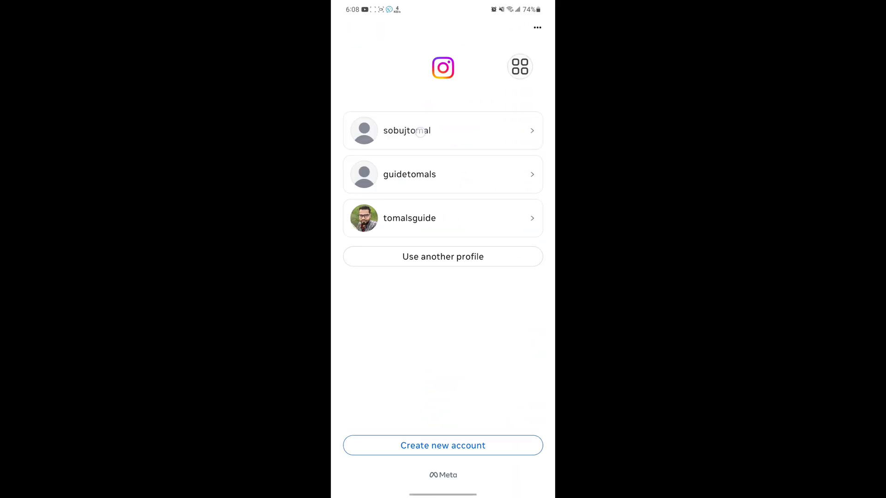
click(442, 131)
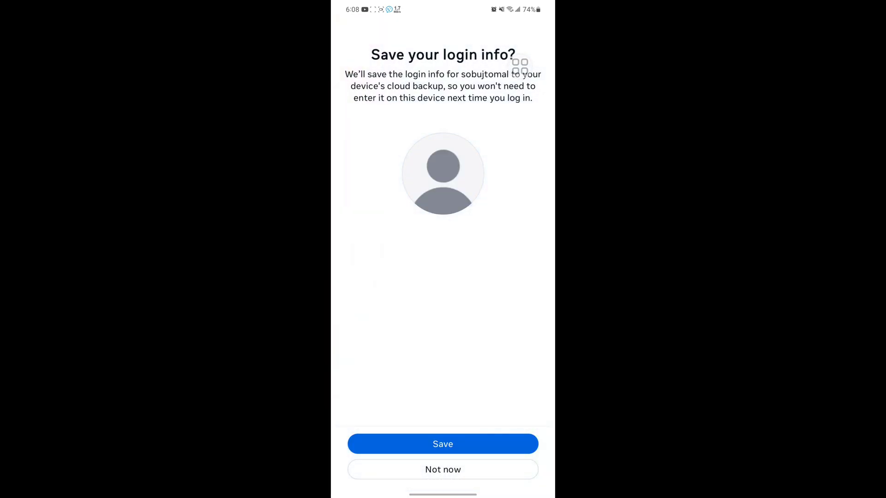